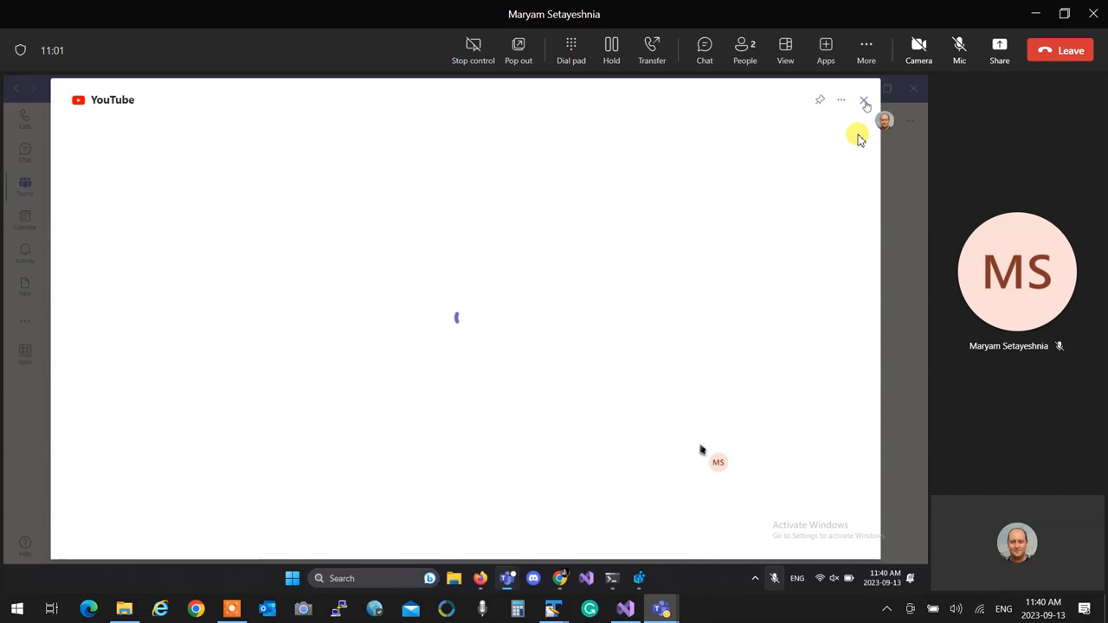
Step: Close the YouTube viewer to return to the OOP244 General channel posts
left_click(864, 100)
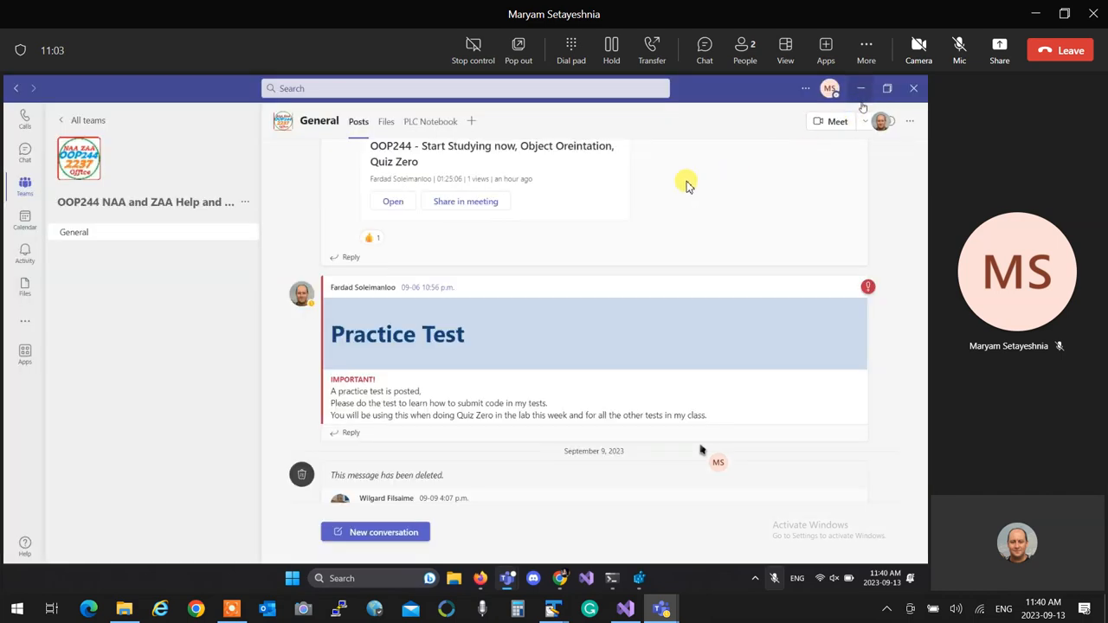
mouse_move(139, 298)
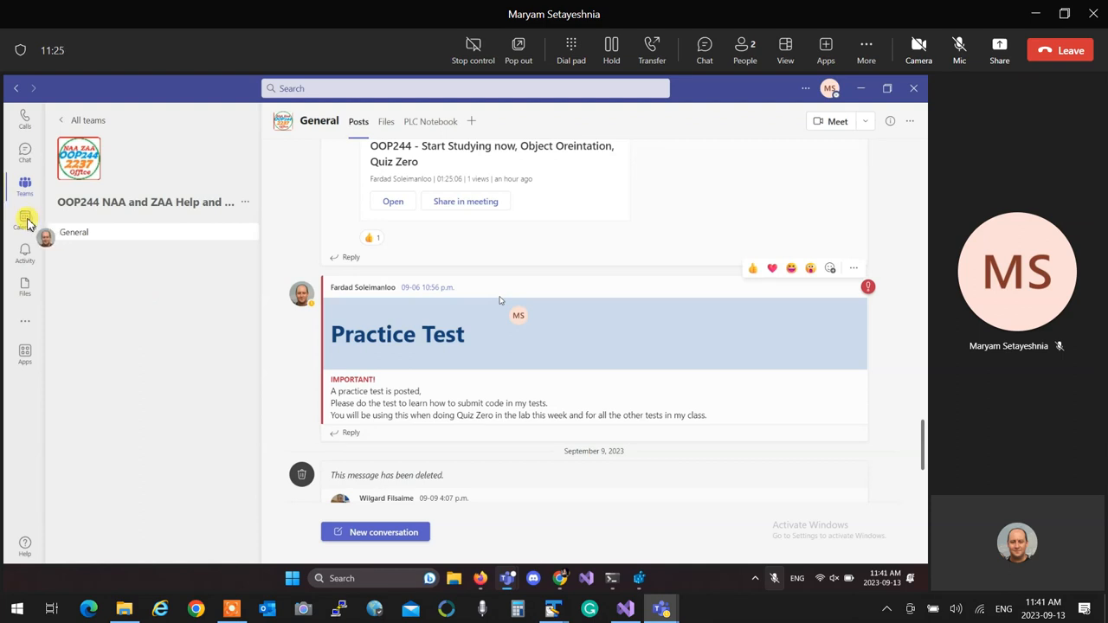
Step: From the Calendar, start a new meeting dated September 13, 12:00–12:30 p.m
left_click(24, 220)
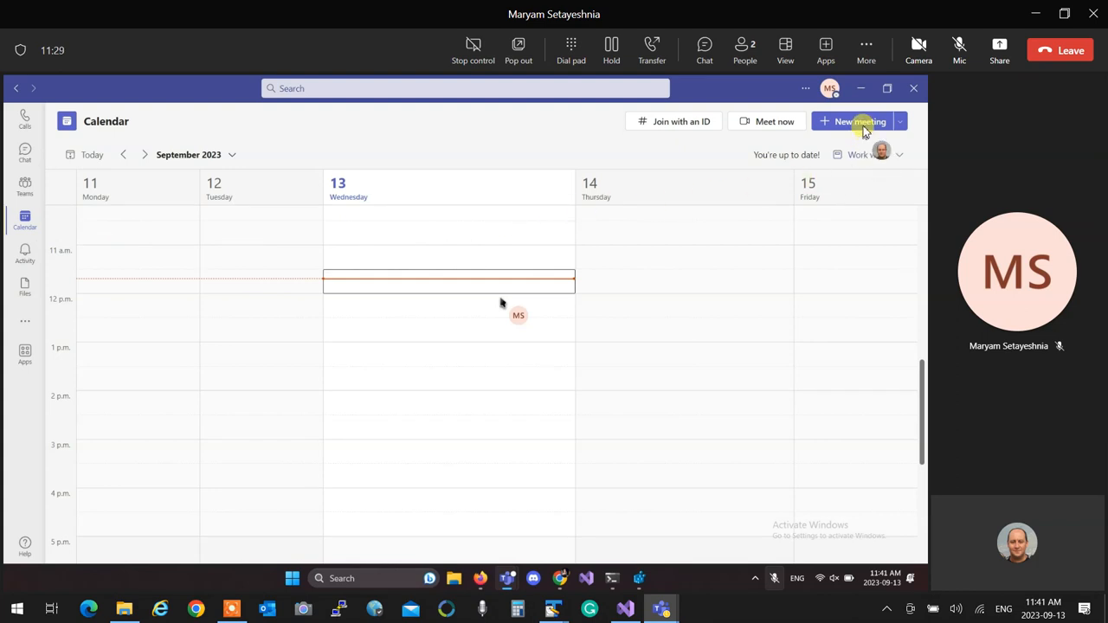
left_click(860, 121)
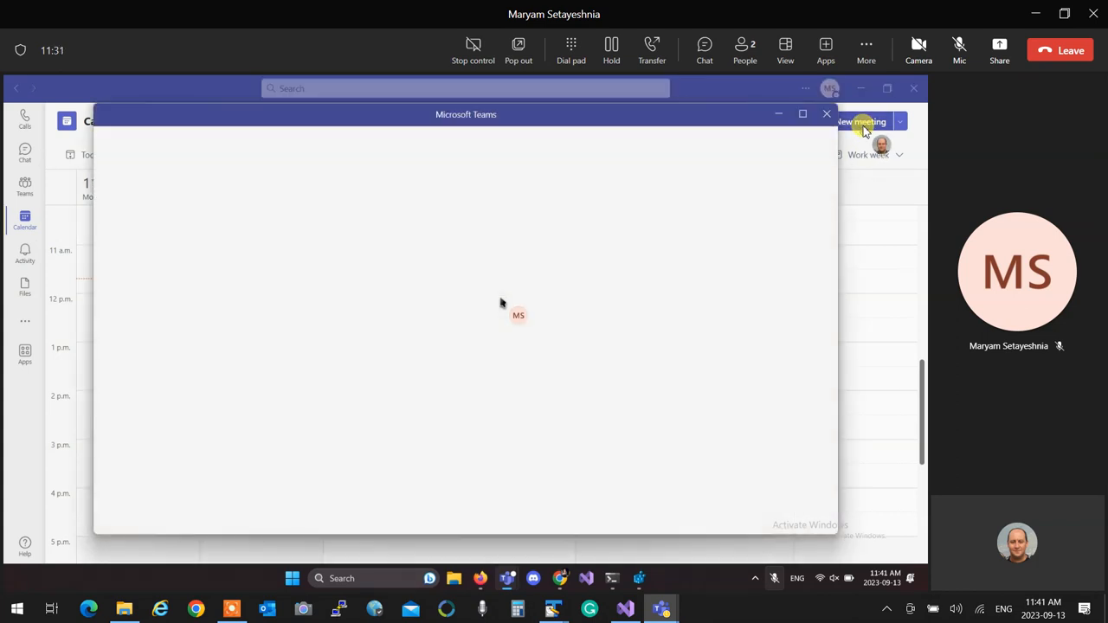
left_click(862, 122)
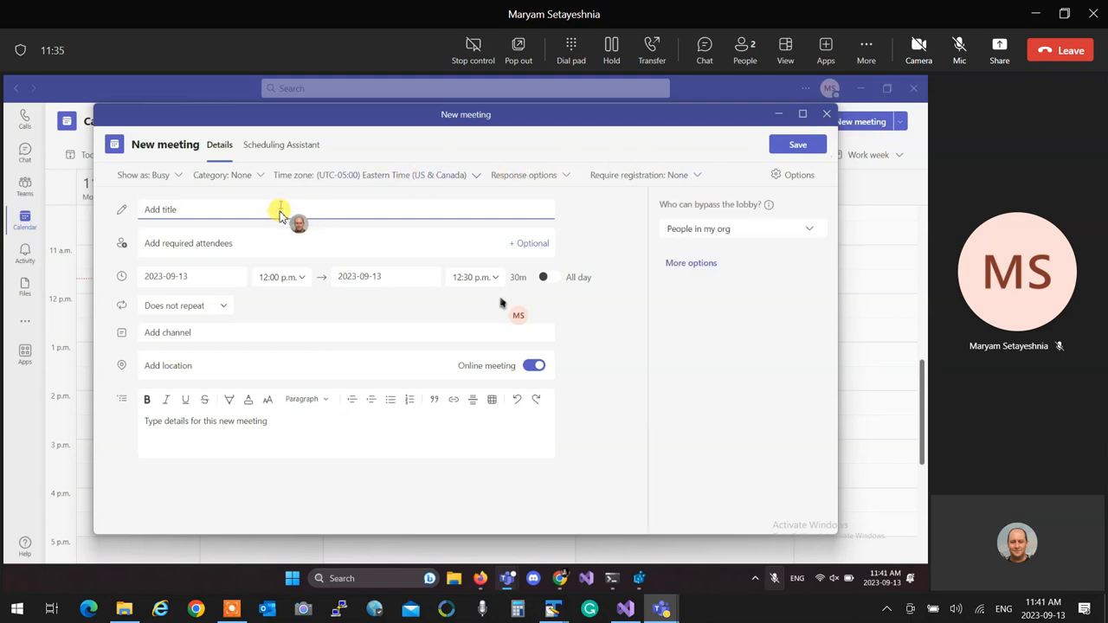
mouse_move(312, 266)
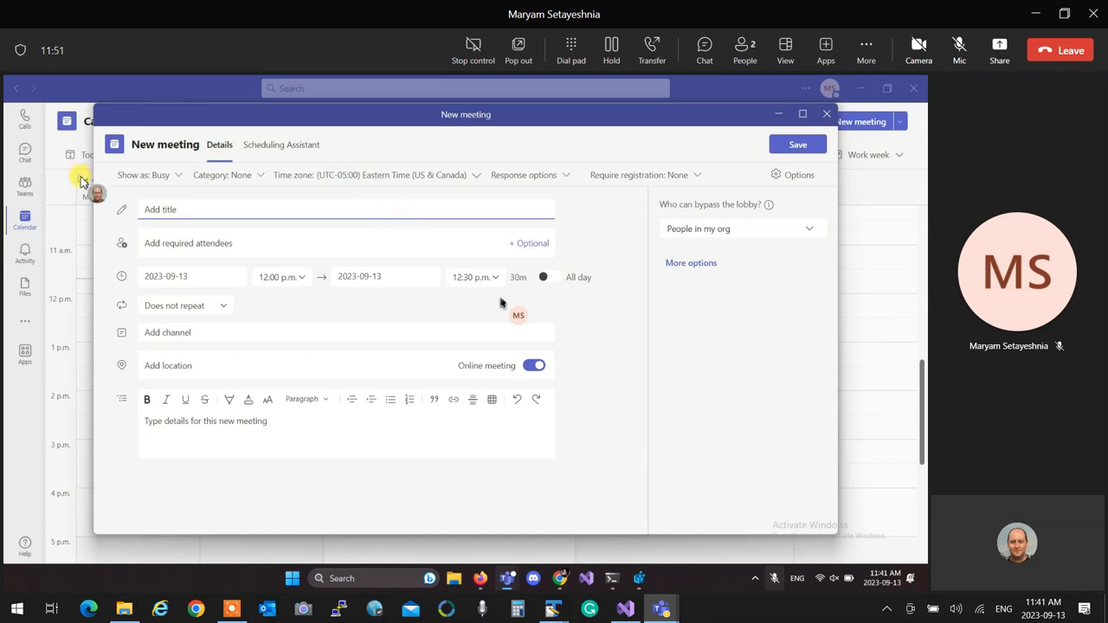
Step: Title the meeting 'problem with submitter' and add the professor, found by searching 'fard', as required attendee
type("problem")
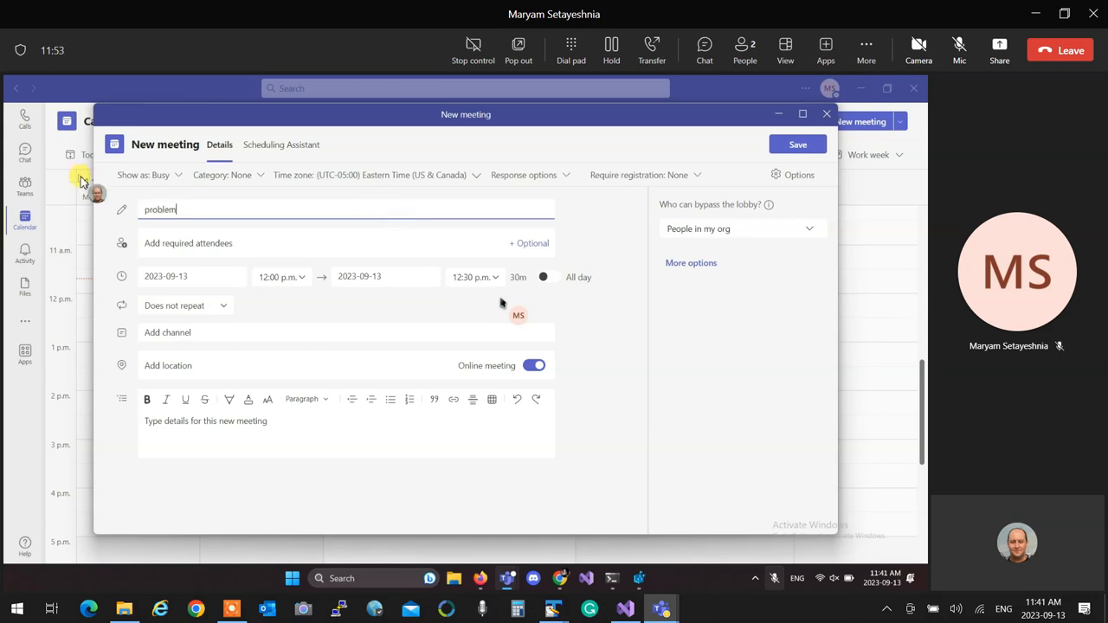
type("with submitter")
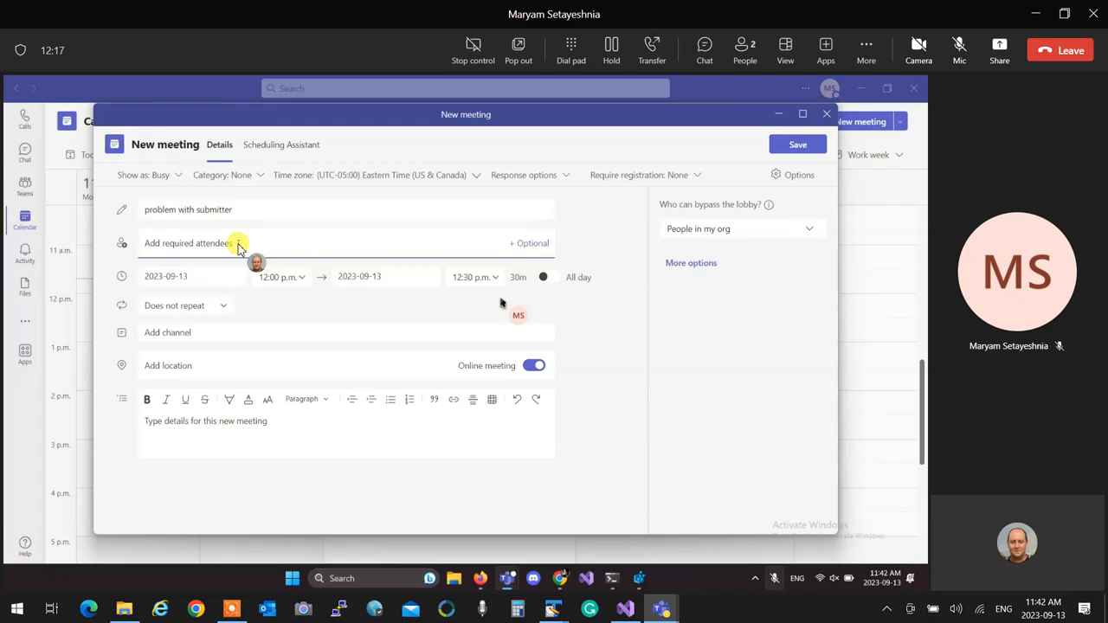
type("fardd")
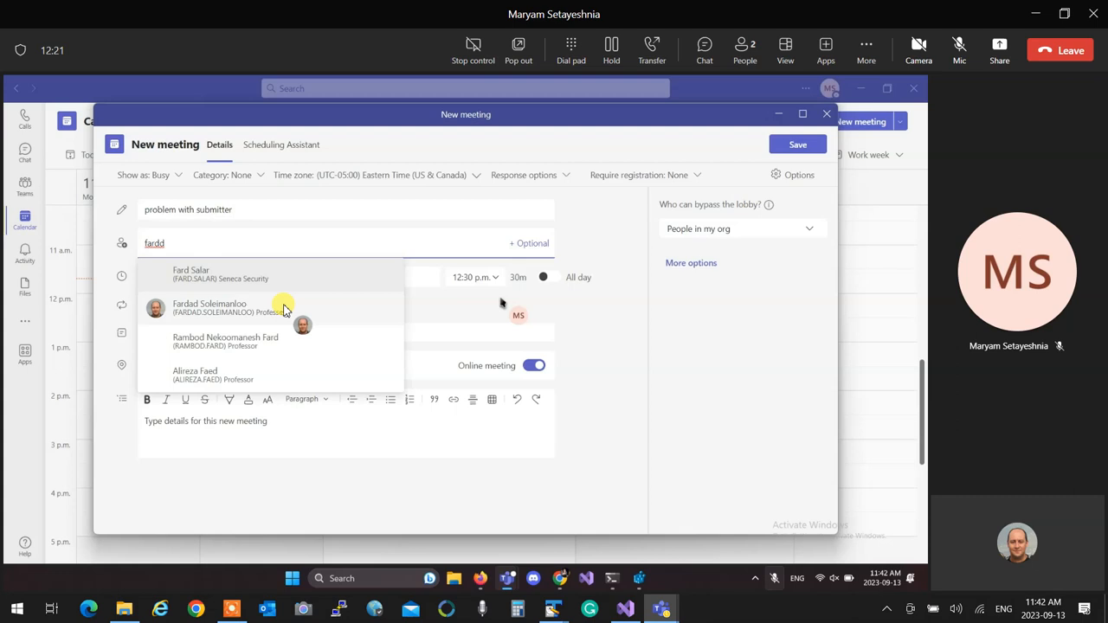
key("Backspace")
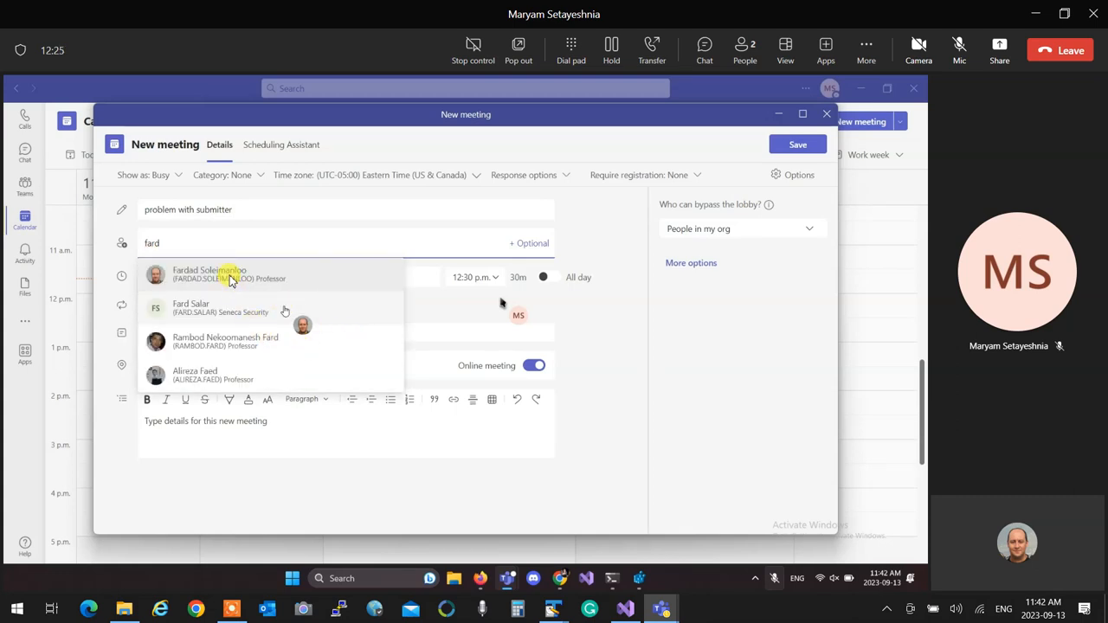
left_click(209, 274)
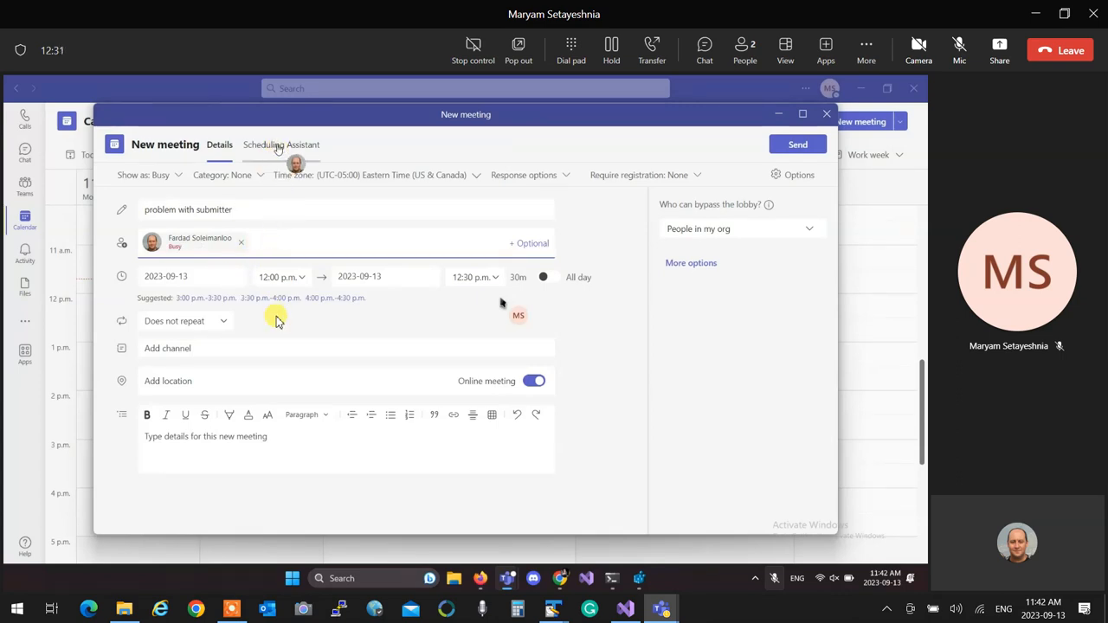
Step: Use the Scheduling Assistant to move the meeting to the free 3:30–4:00 p.m. slot
left_click(281, 145)
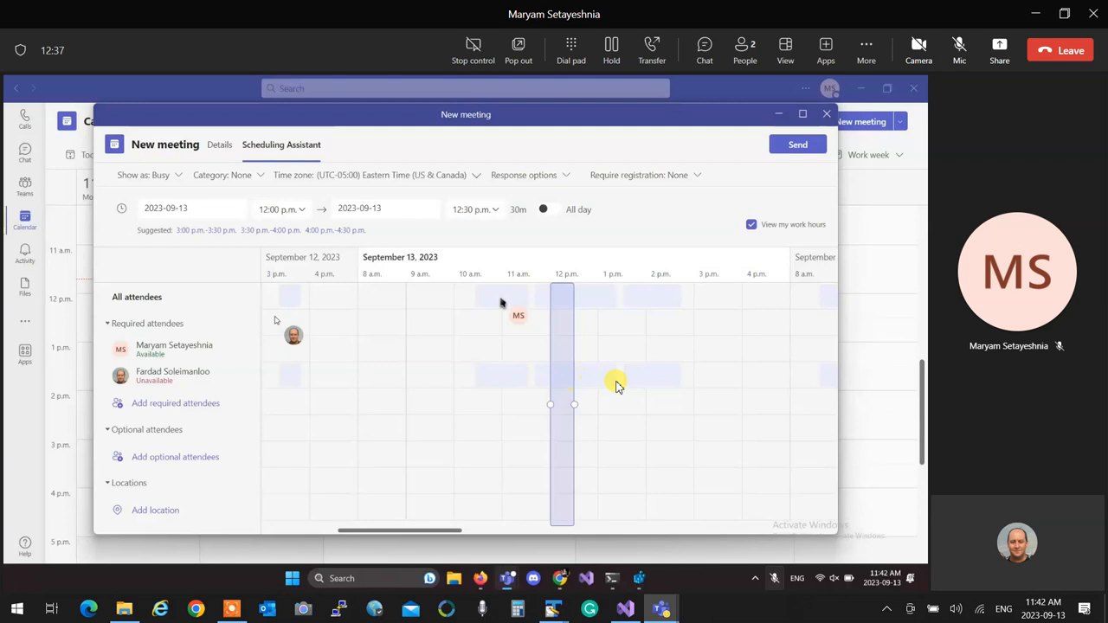
mouse_move(671, 381)
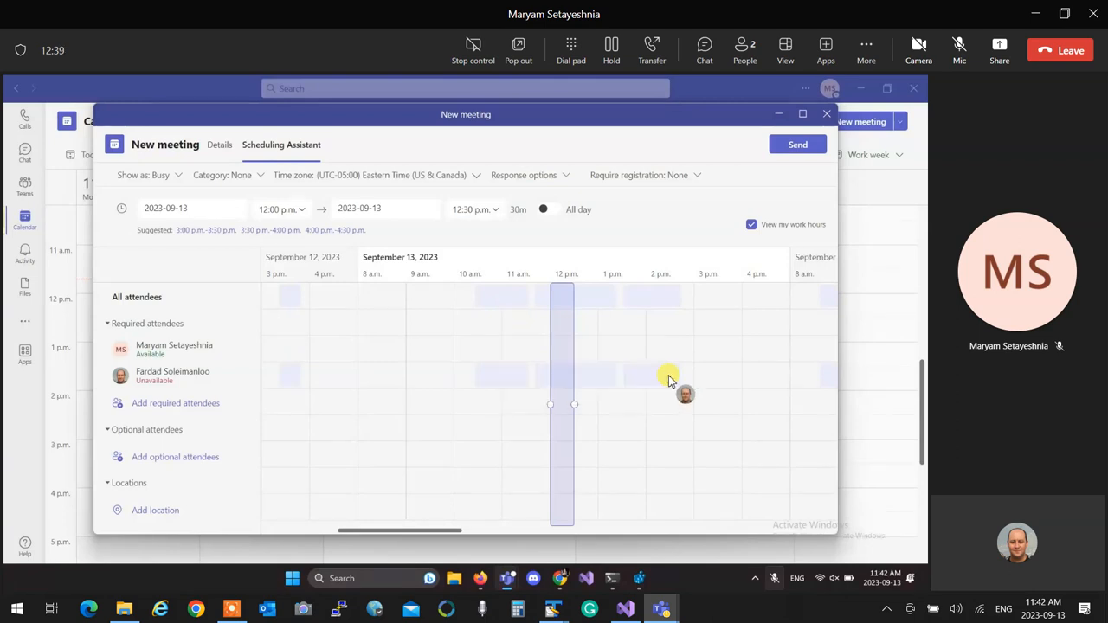
mouse_move(680, 381)
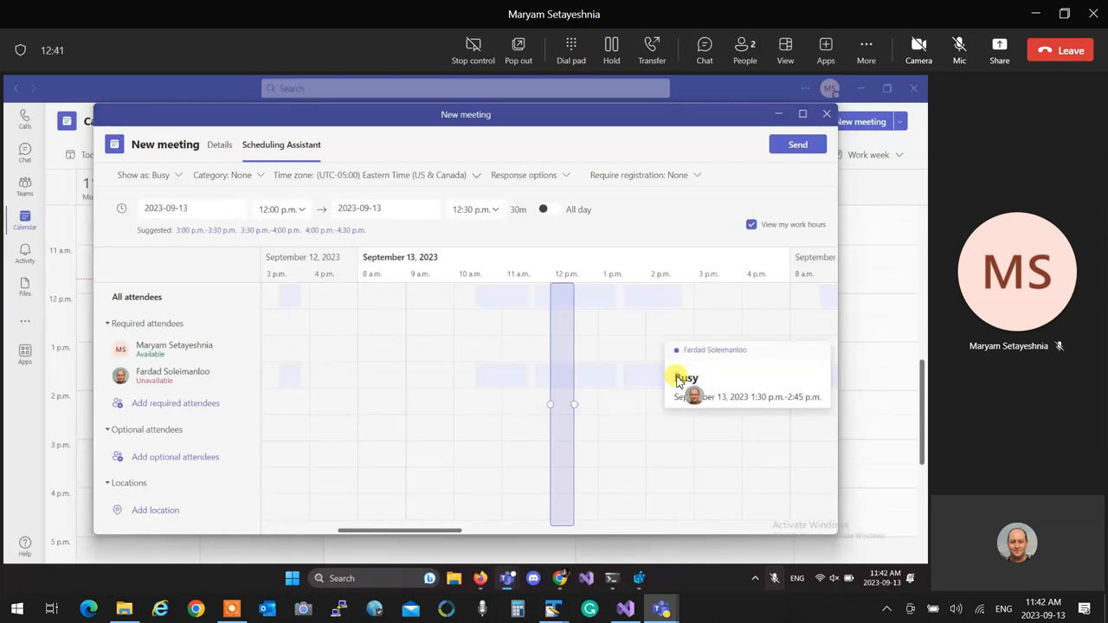
mouse_move(706, 307)
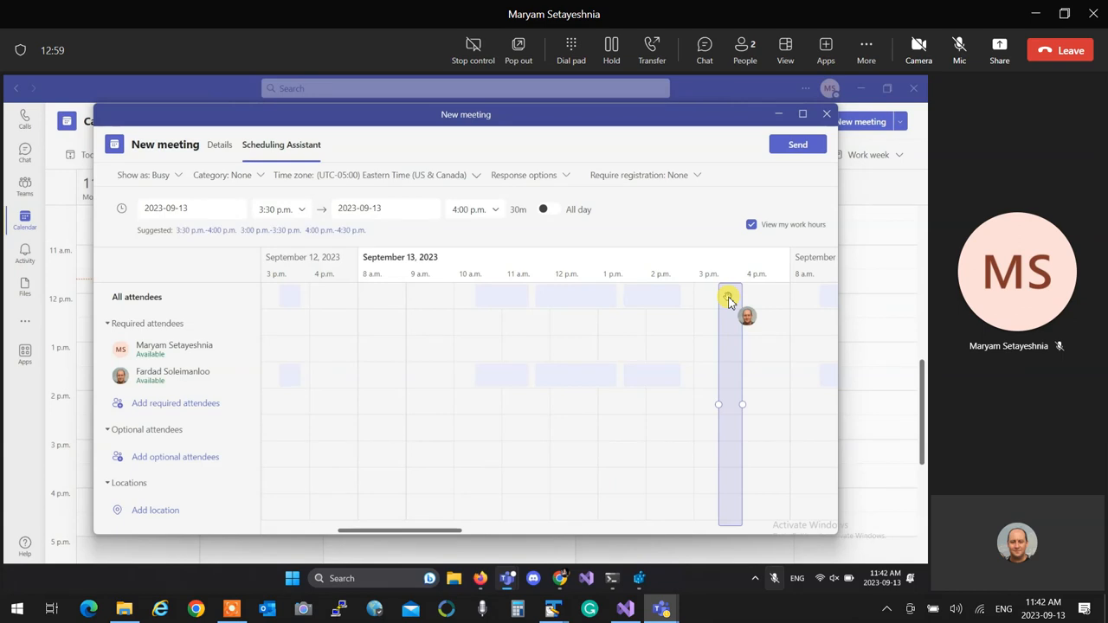
mouse_move(665, 457)
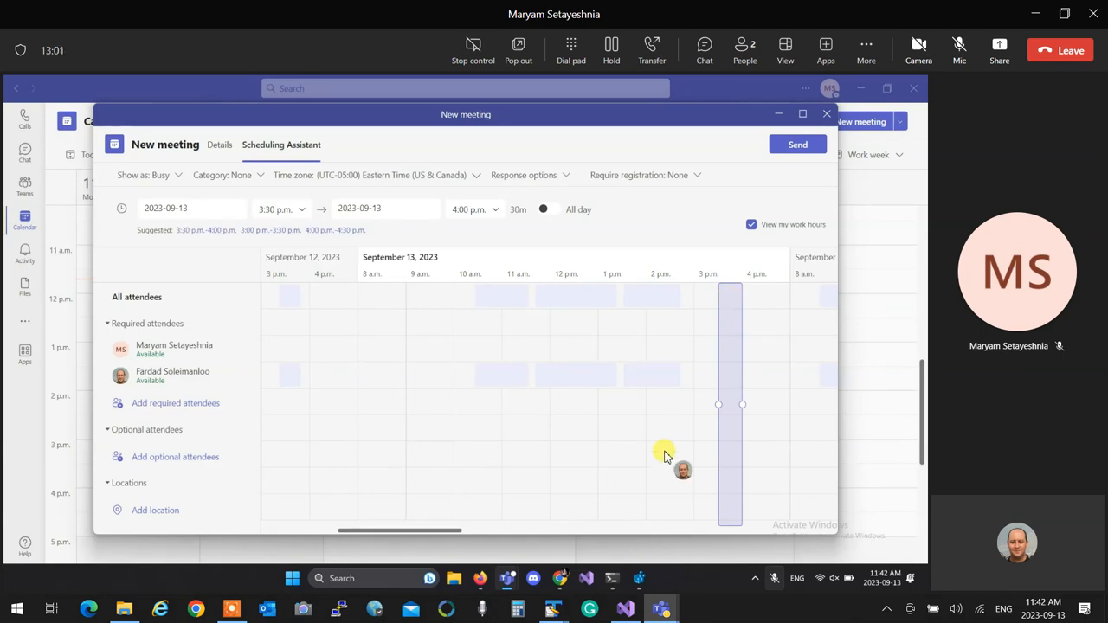
mouse_move(558, 310)
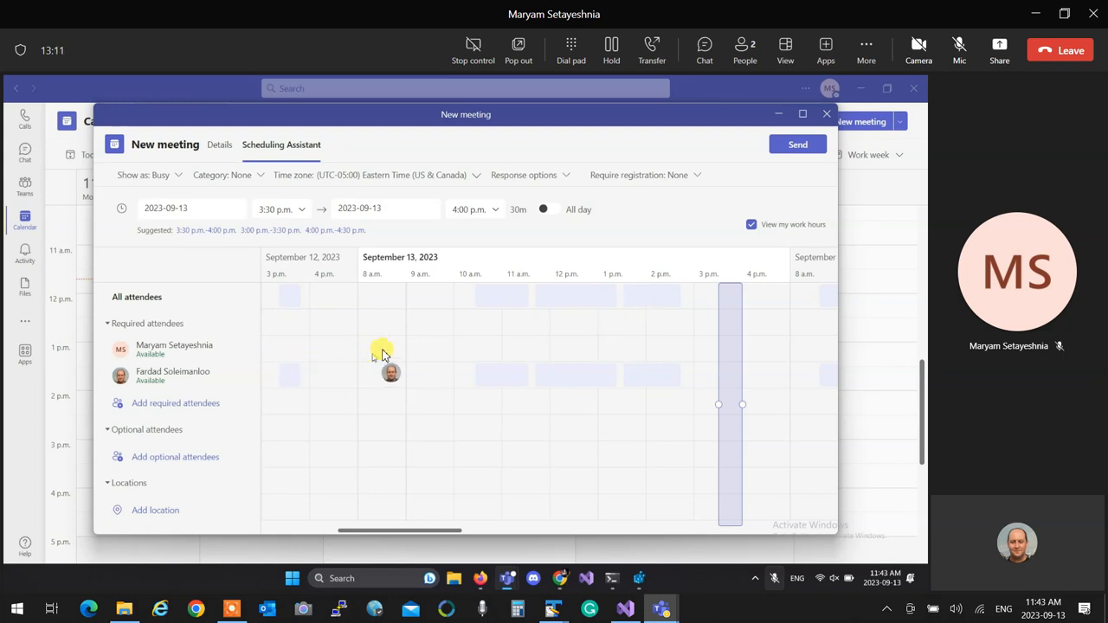
mouse_move(567, 363)
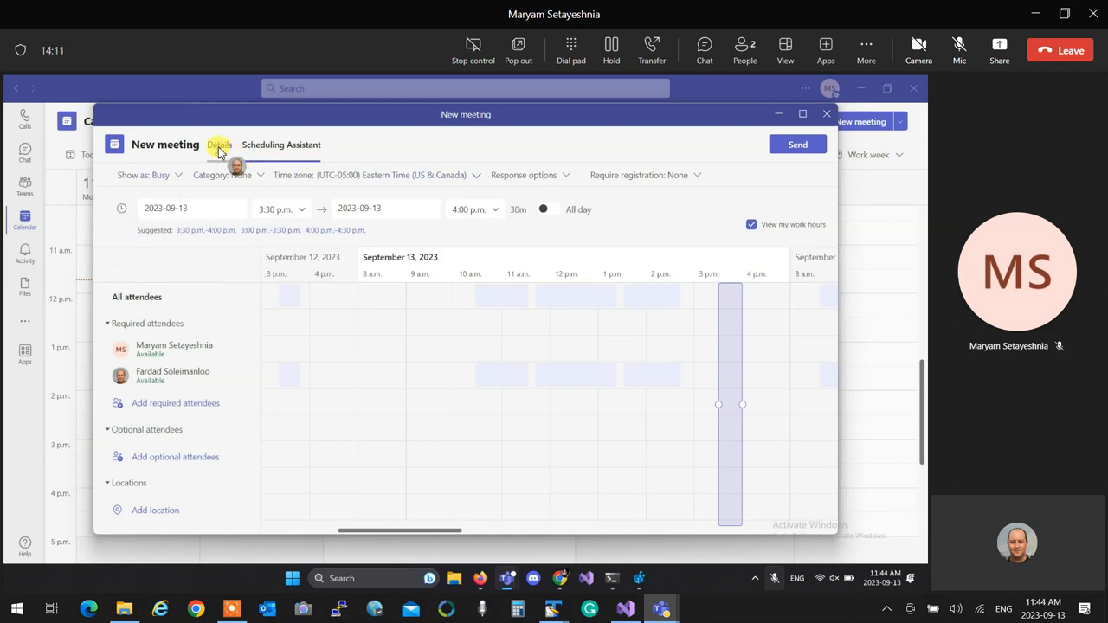
left_click(219, 144)
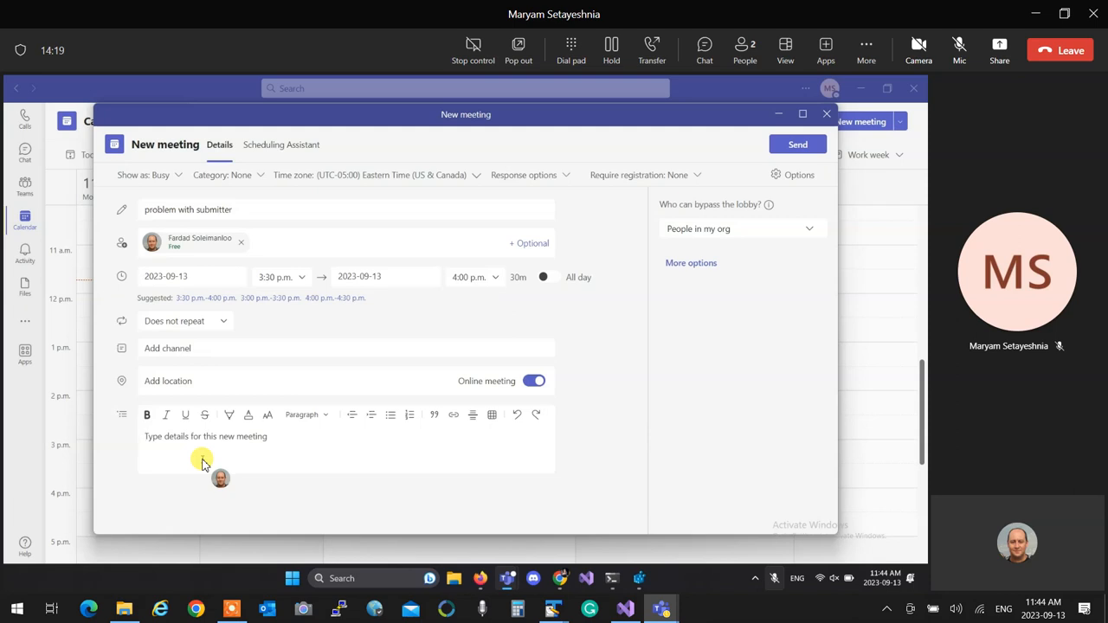
Step: Add the description note 'the url goes' and send the meeting invite
left_click(208, 437)
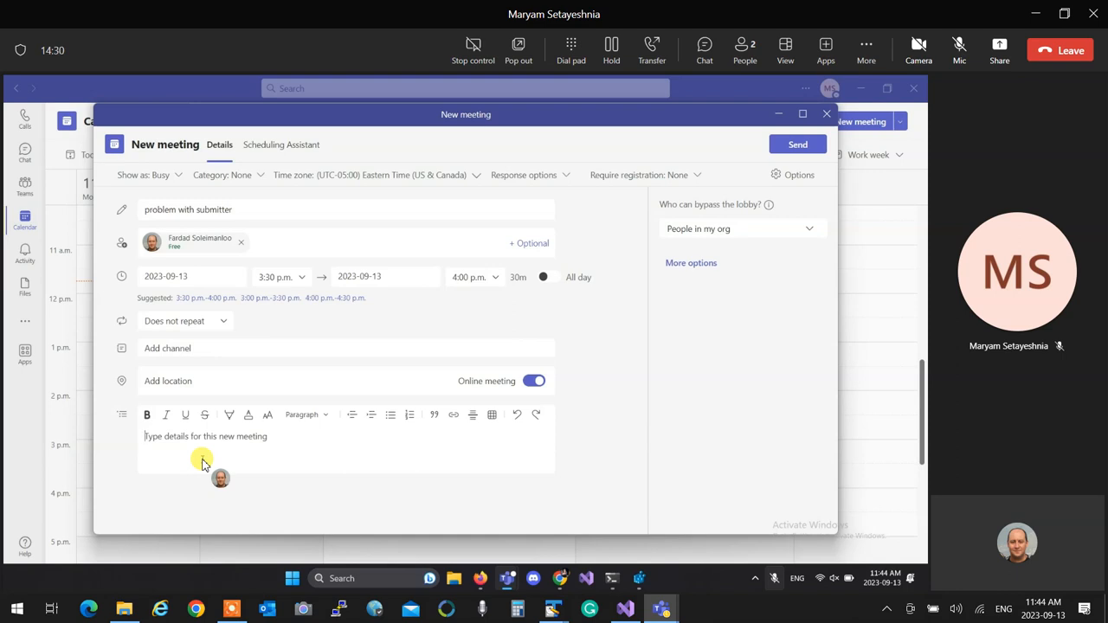
type("the url of the repo")
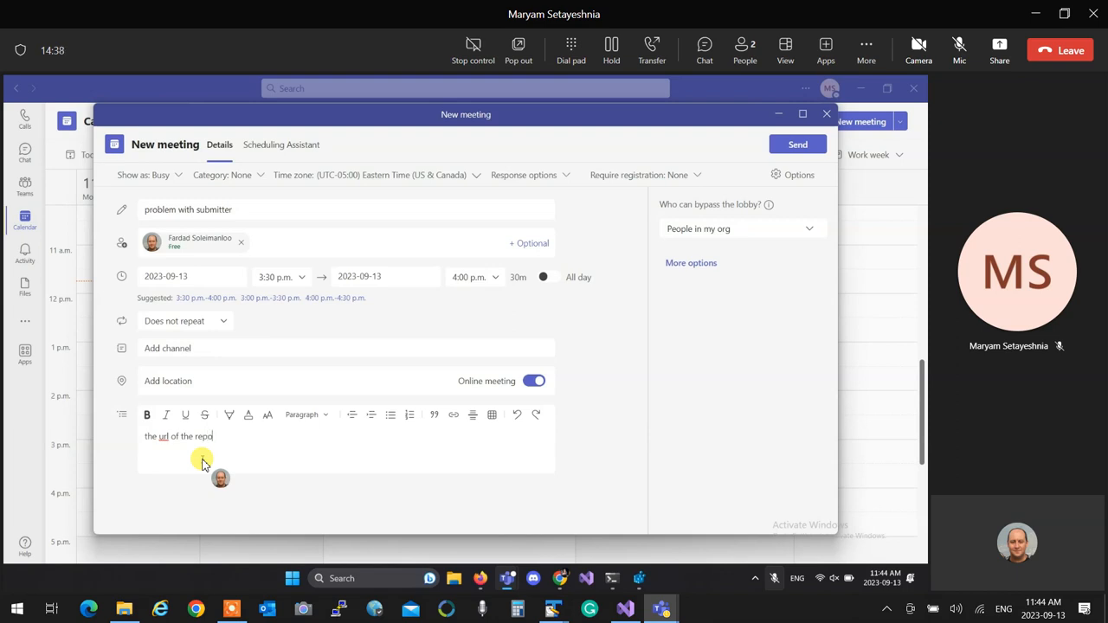
type("goes")
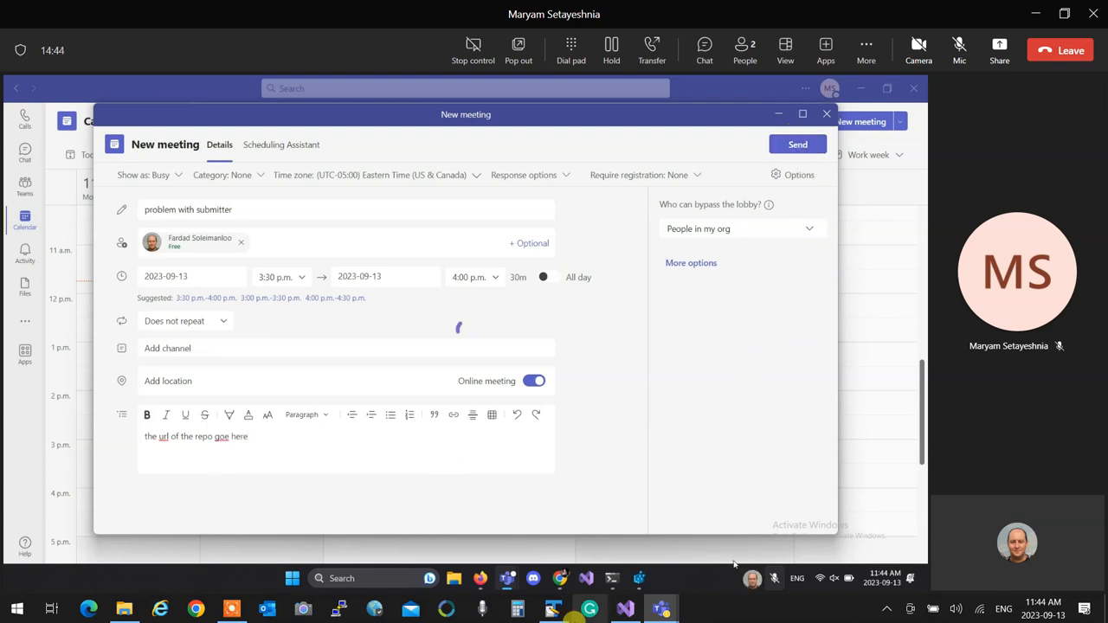
left_click(797, 145)
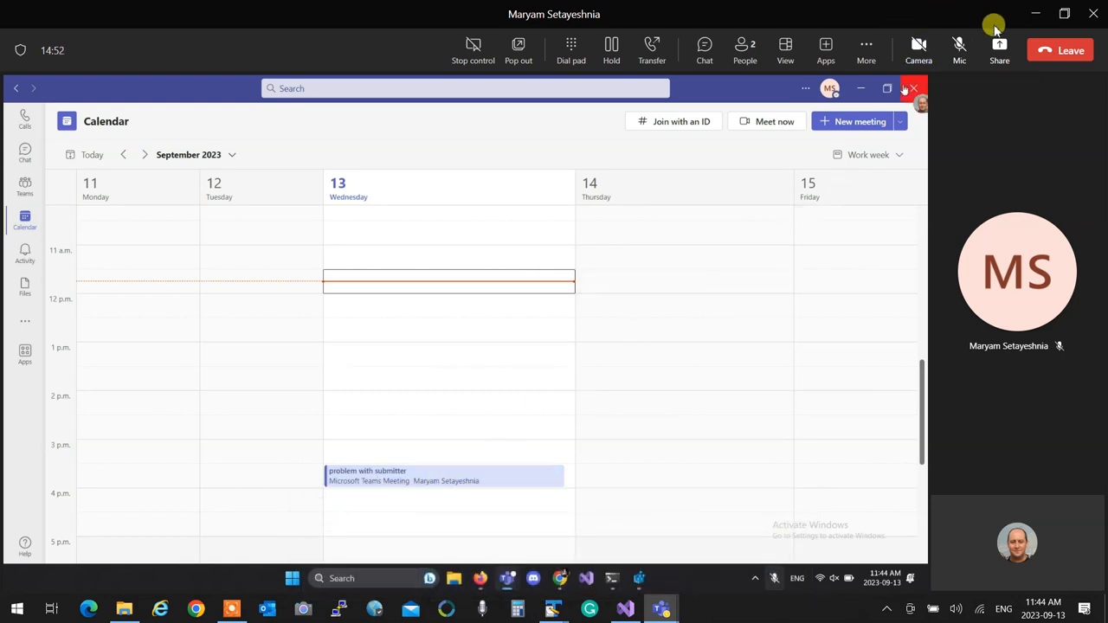
Step: Restore down Teams, scroll the week calendar, then close the Teams window
left_click(625, 608)
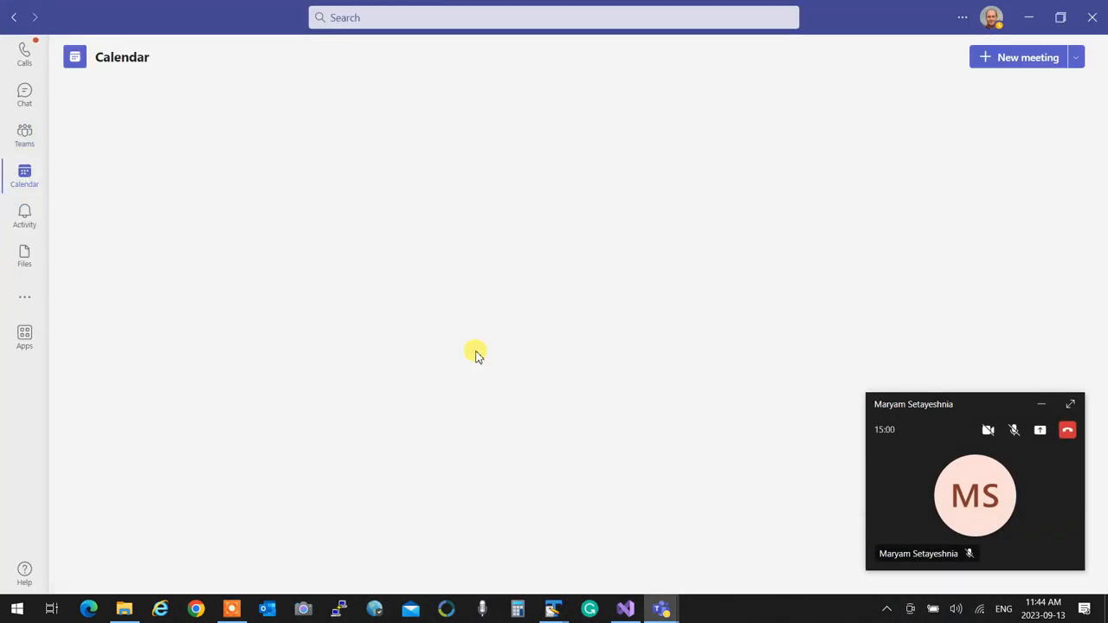
left_click(24, 176)
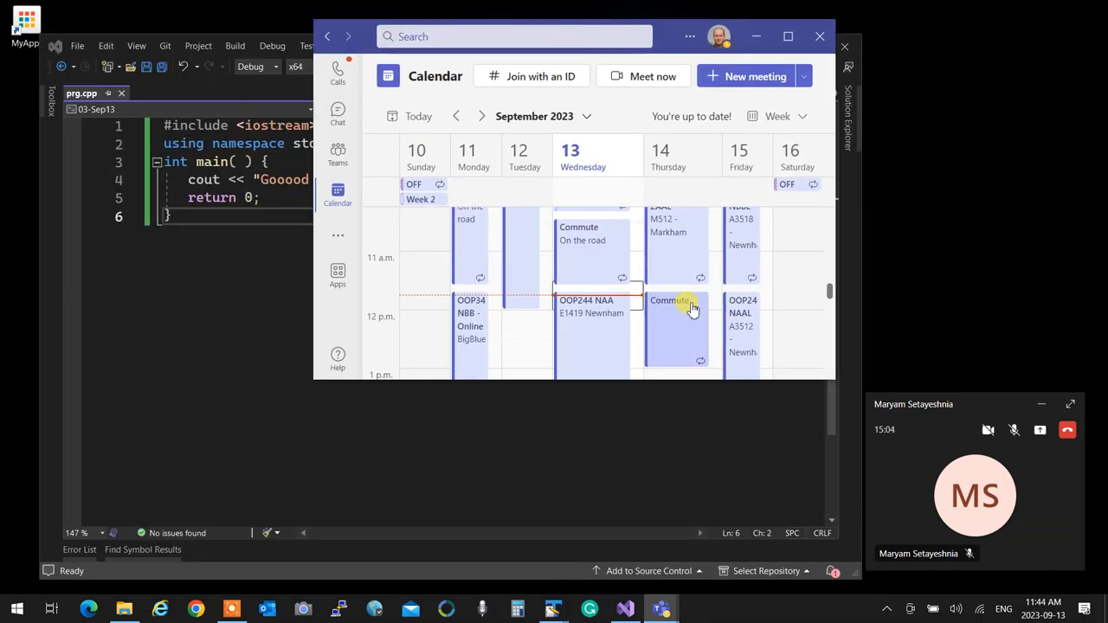
scroll("down", 3)
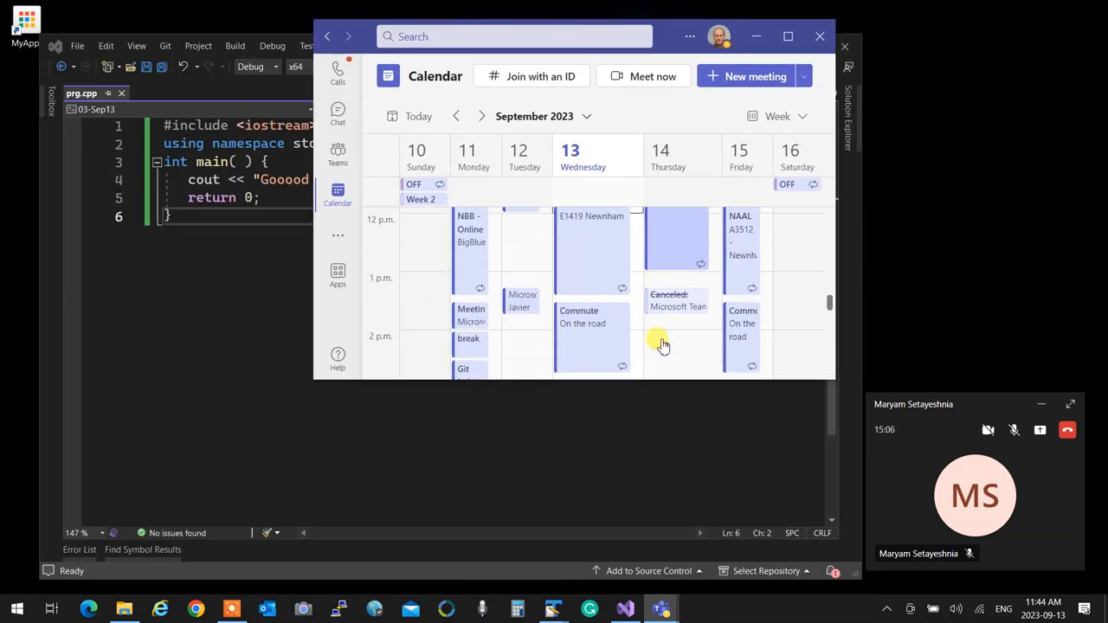
scroll("down", 3)
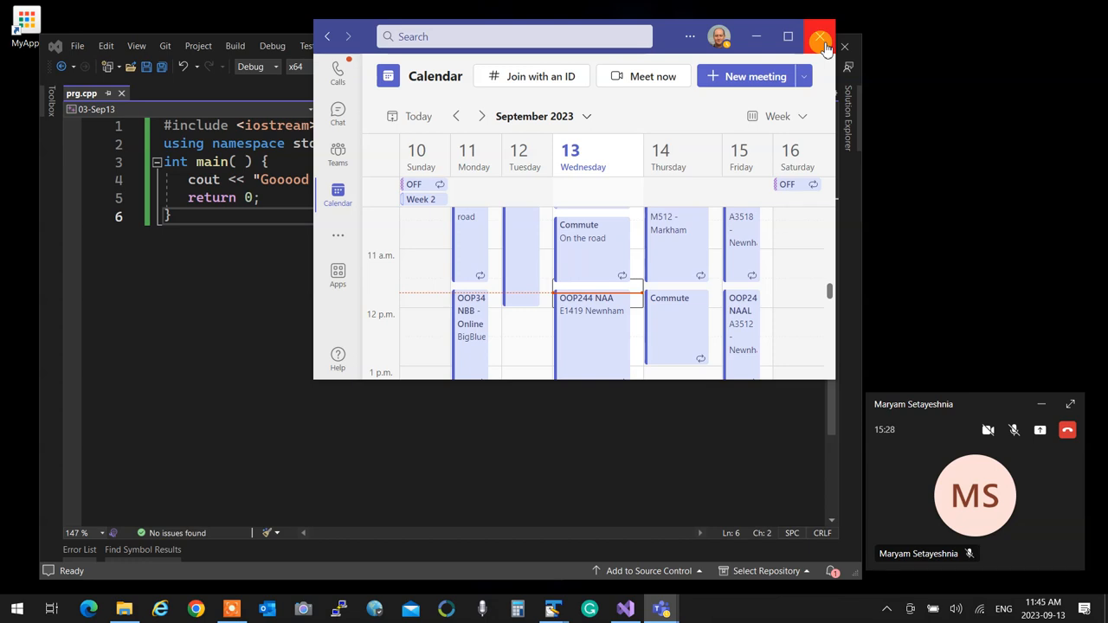
left_click(820, 36)
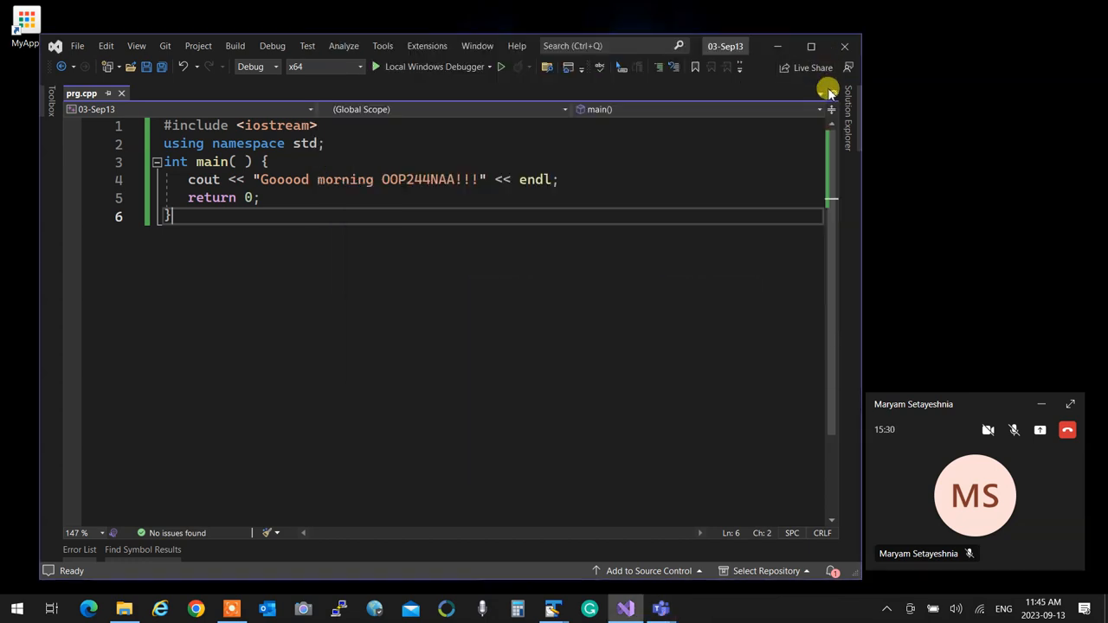
mouse_move(786, 370)
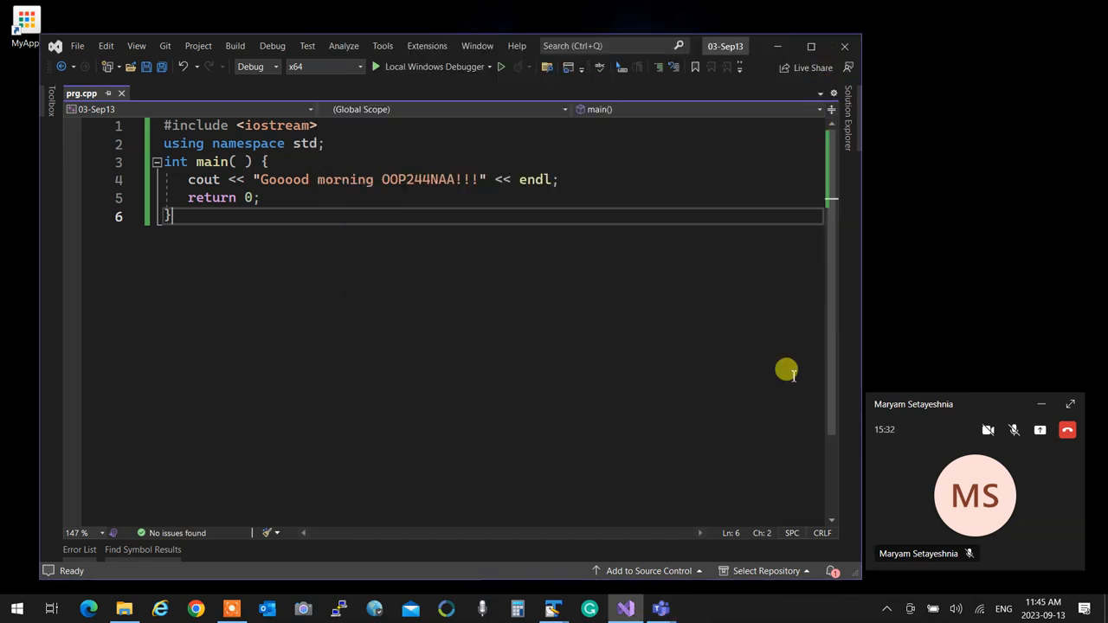